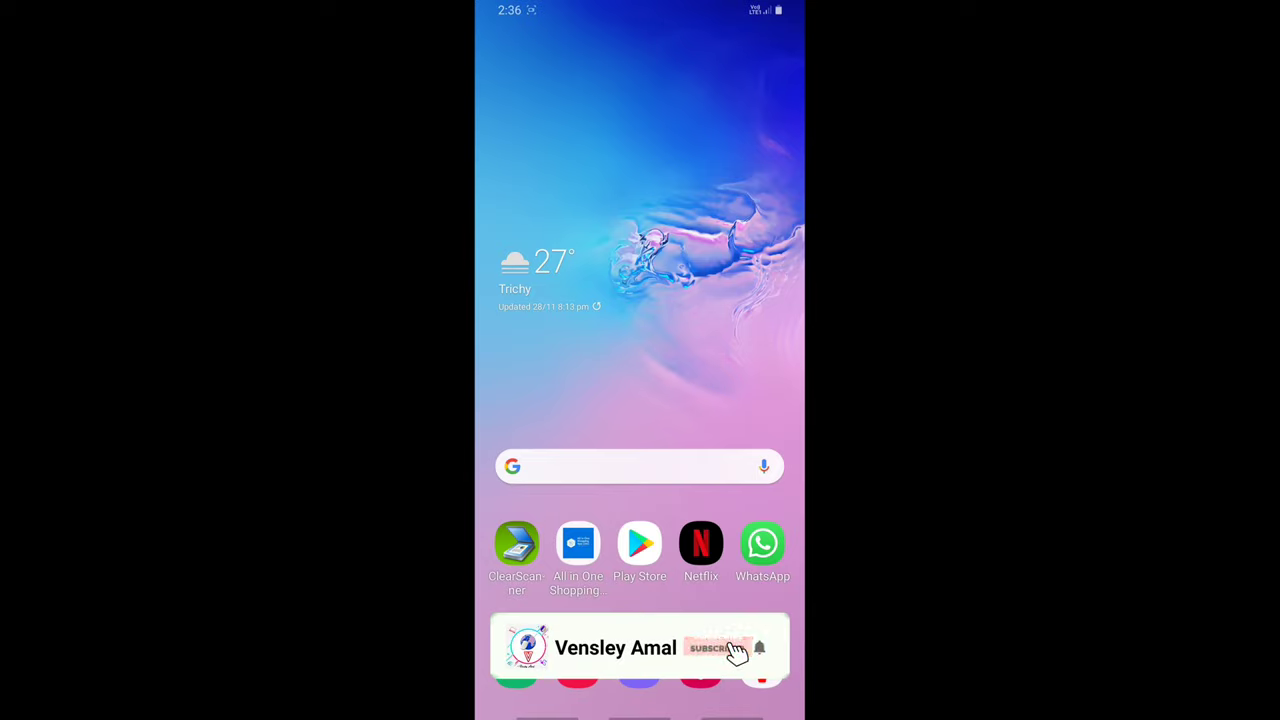
- Swipe up on the home screen to reveal the full app drawer
left_click(716, 648)
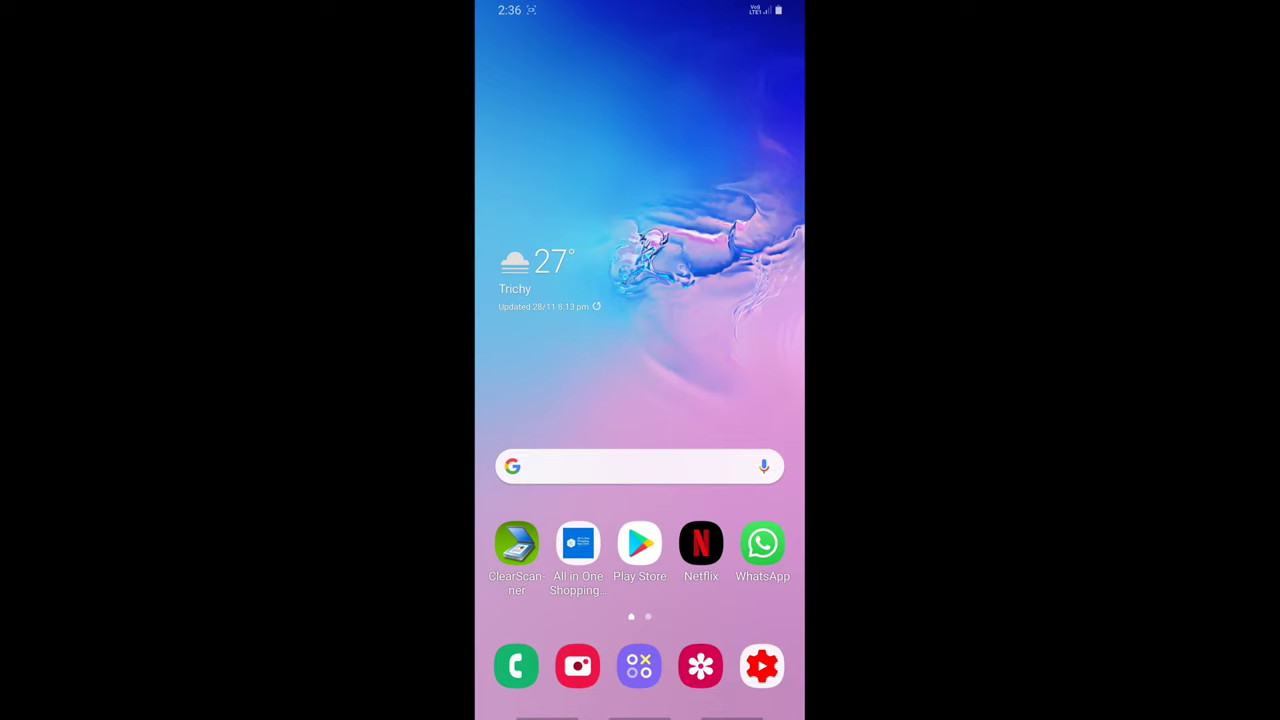
scroll("up", 3)
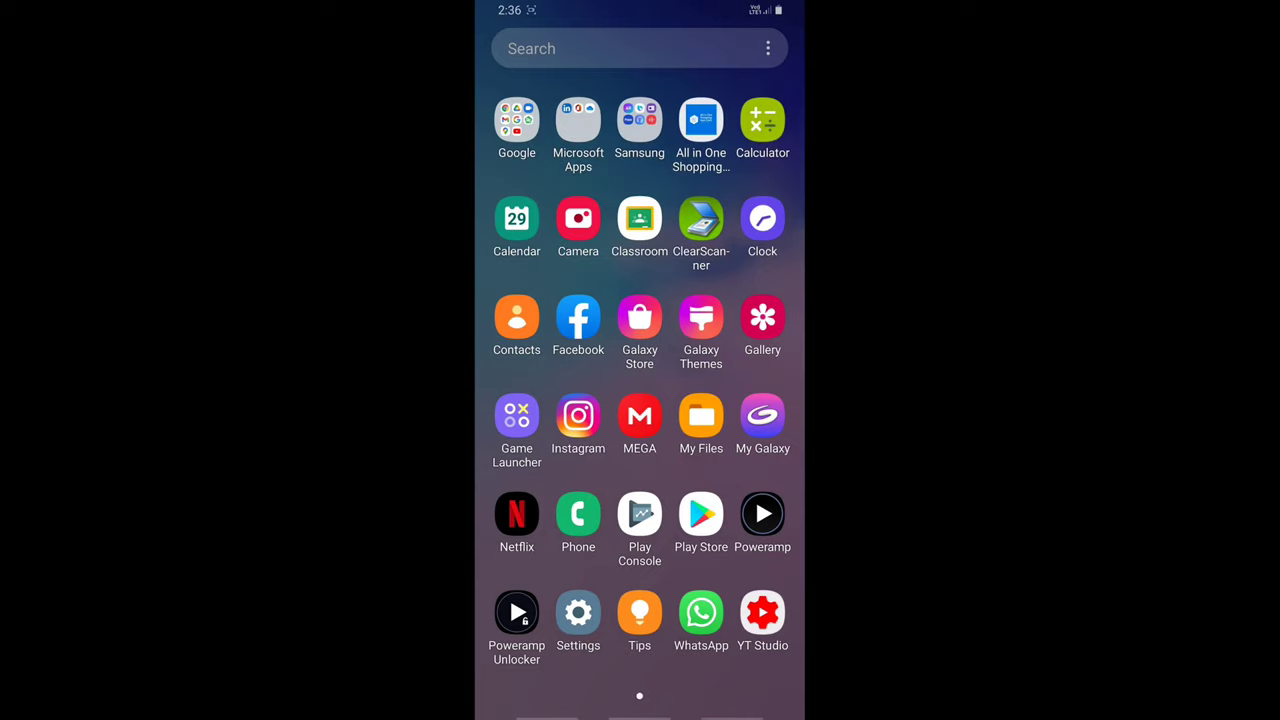
- Launch ClearScanner, open the three-page Sample Doc and start its PDF export (134 KB preview)
left_click(700, 218)
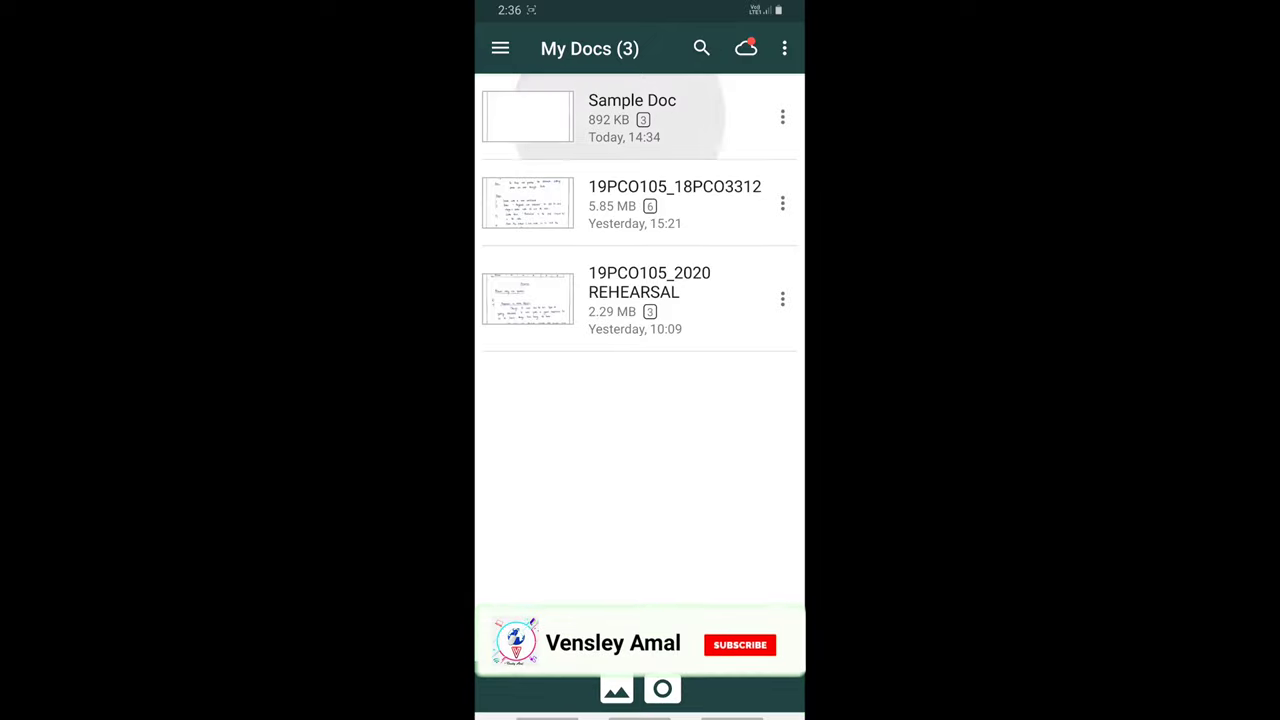
left_click(632, 118)
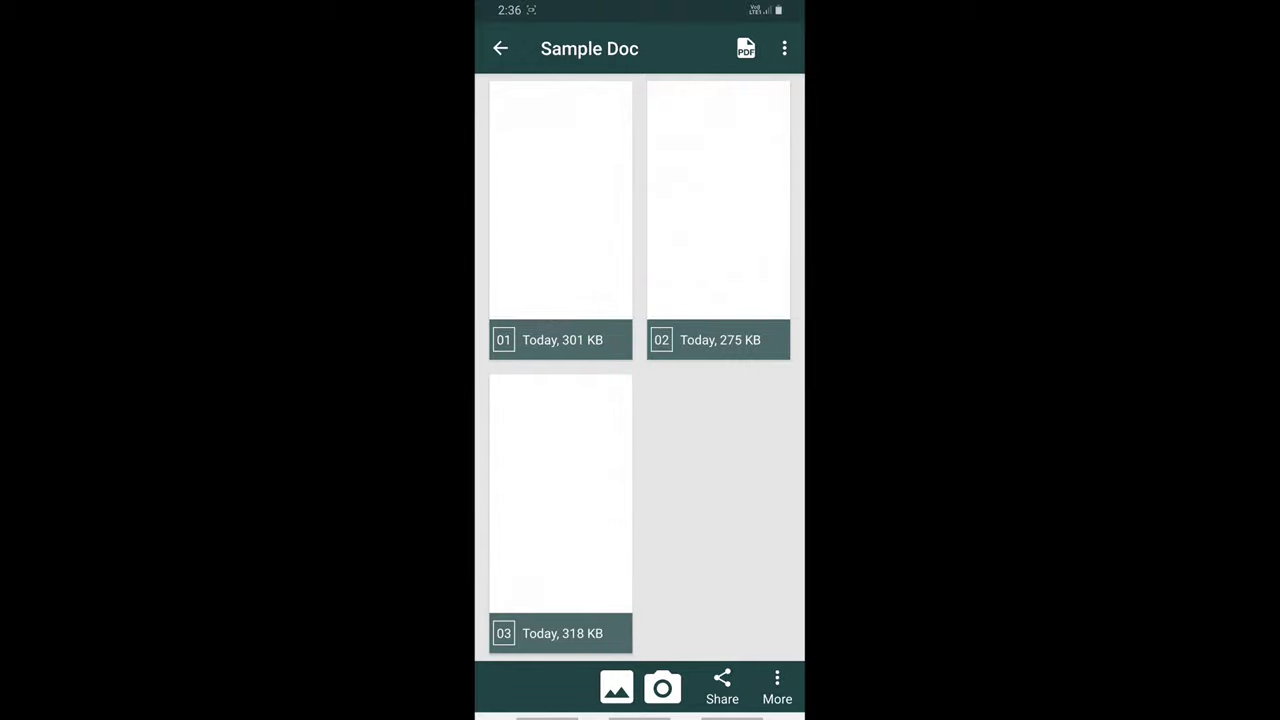
left_click(744, 48)
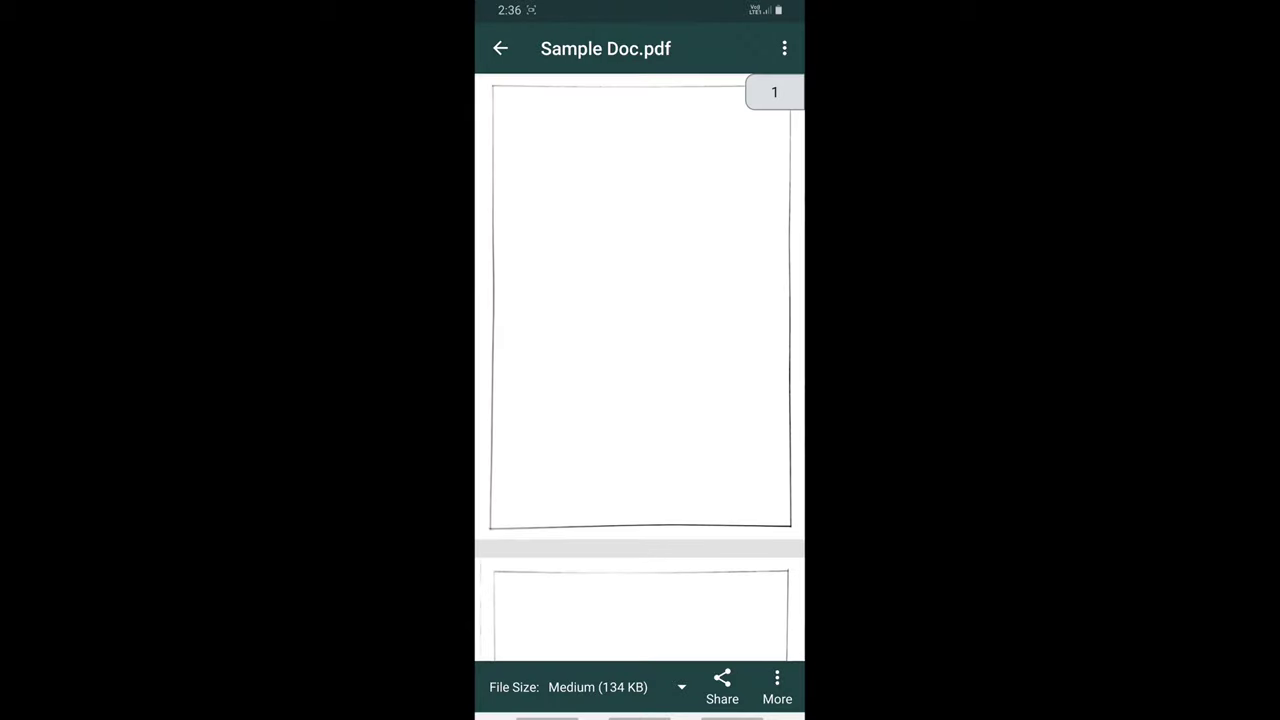
- Try the Actual file size (892 KB), then set the PDF to Smallest at 91 KB
left_click(680, 688)
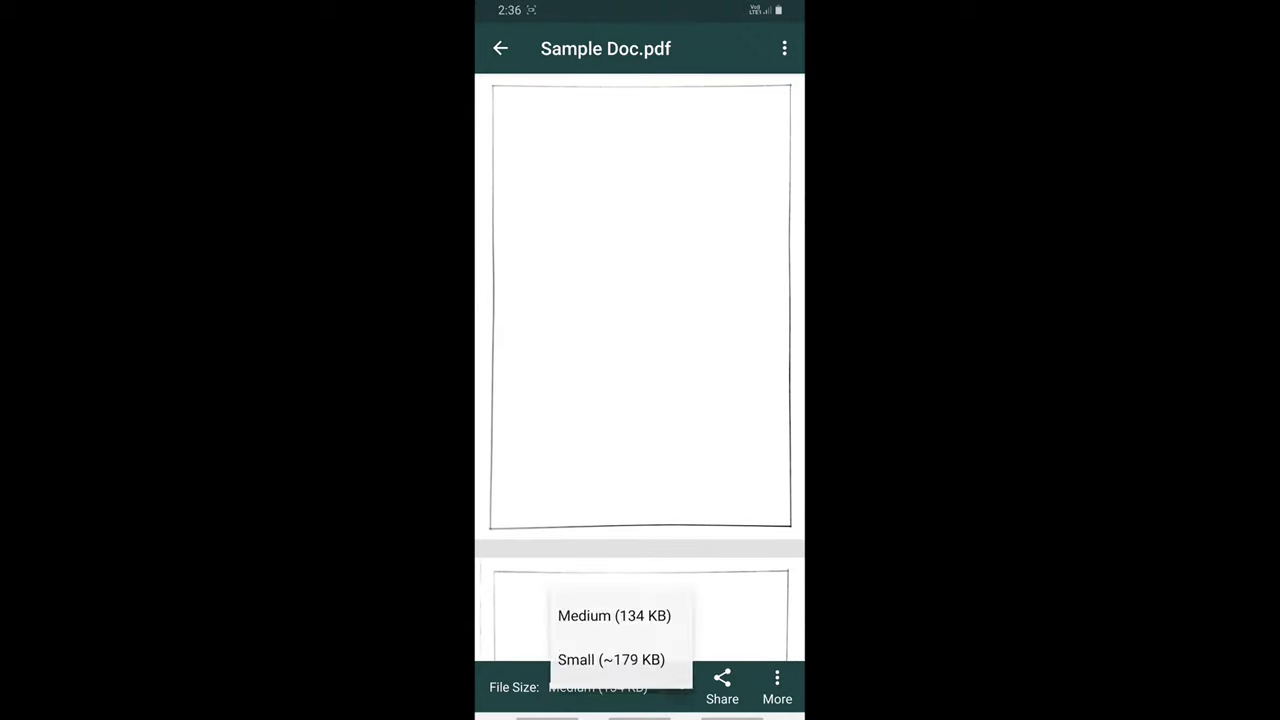
left_click(614, 616)
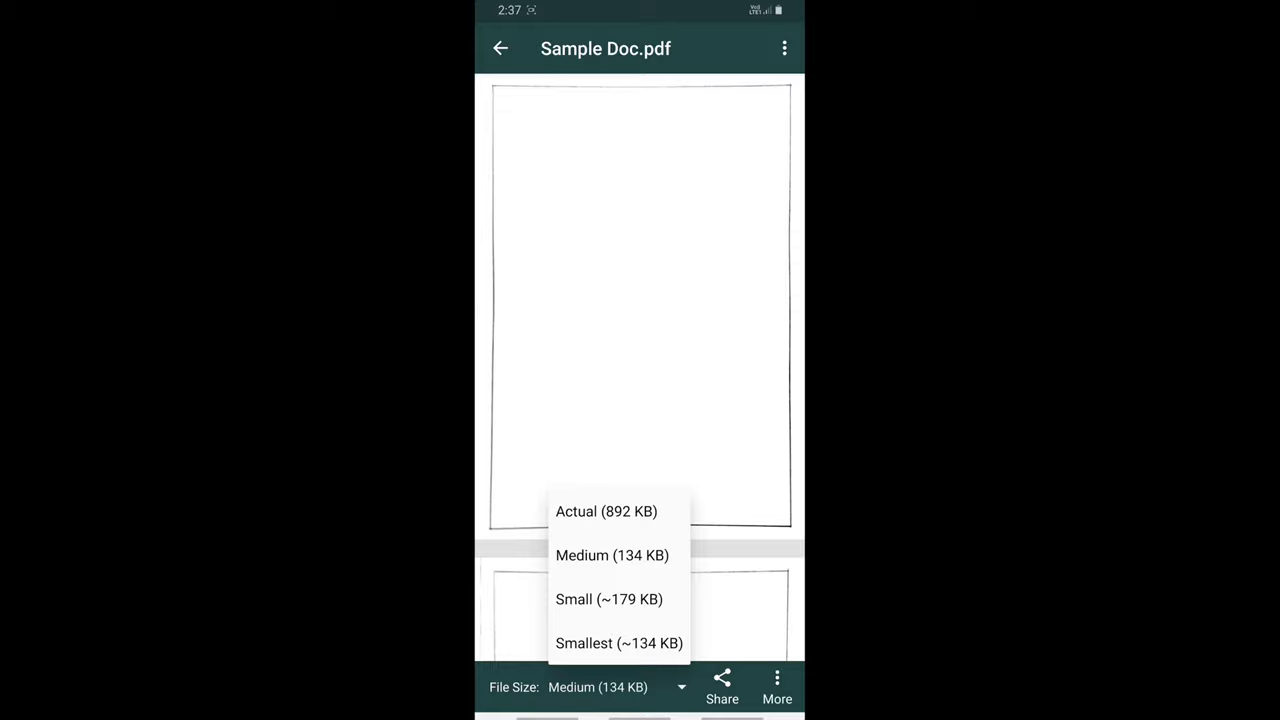
left_click(606, 512)
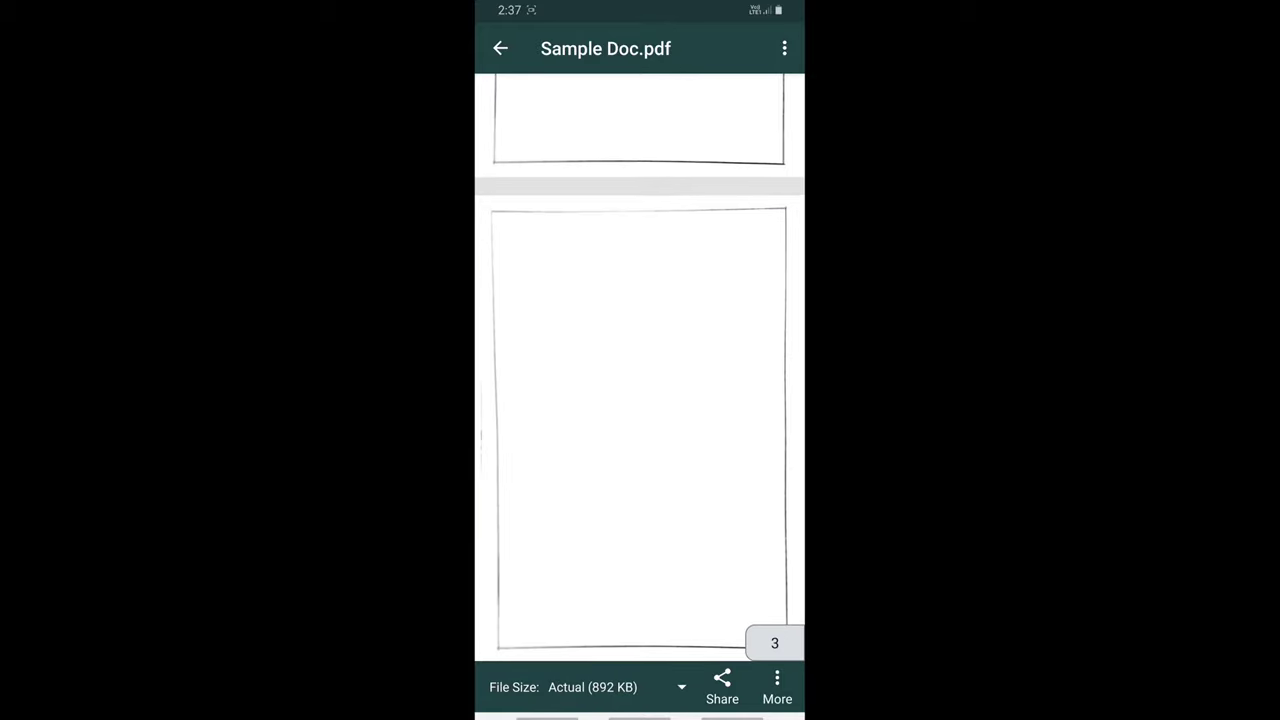
left_click(680, 688)
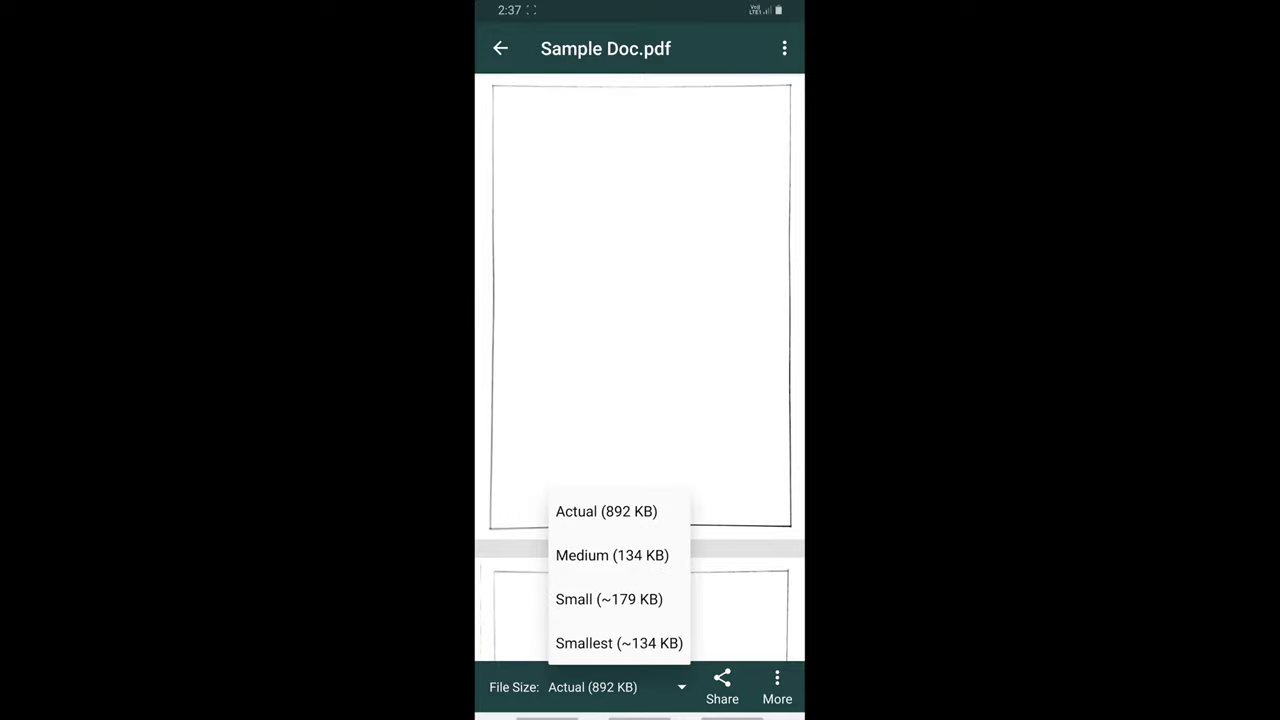
left_click(608, 600)
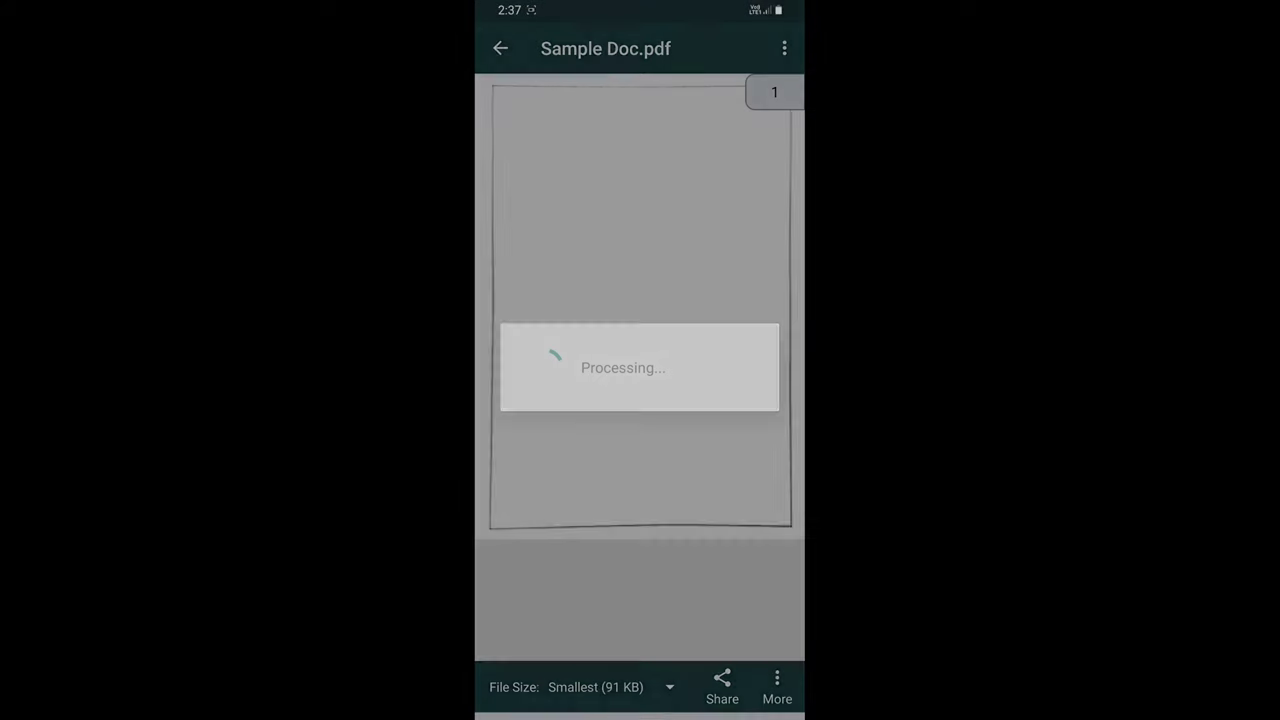
- Reveal the Send Email, Print and Save to storage options for the 91 KB PDF, then return home
left_click(776, 688)
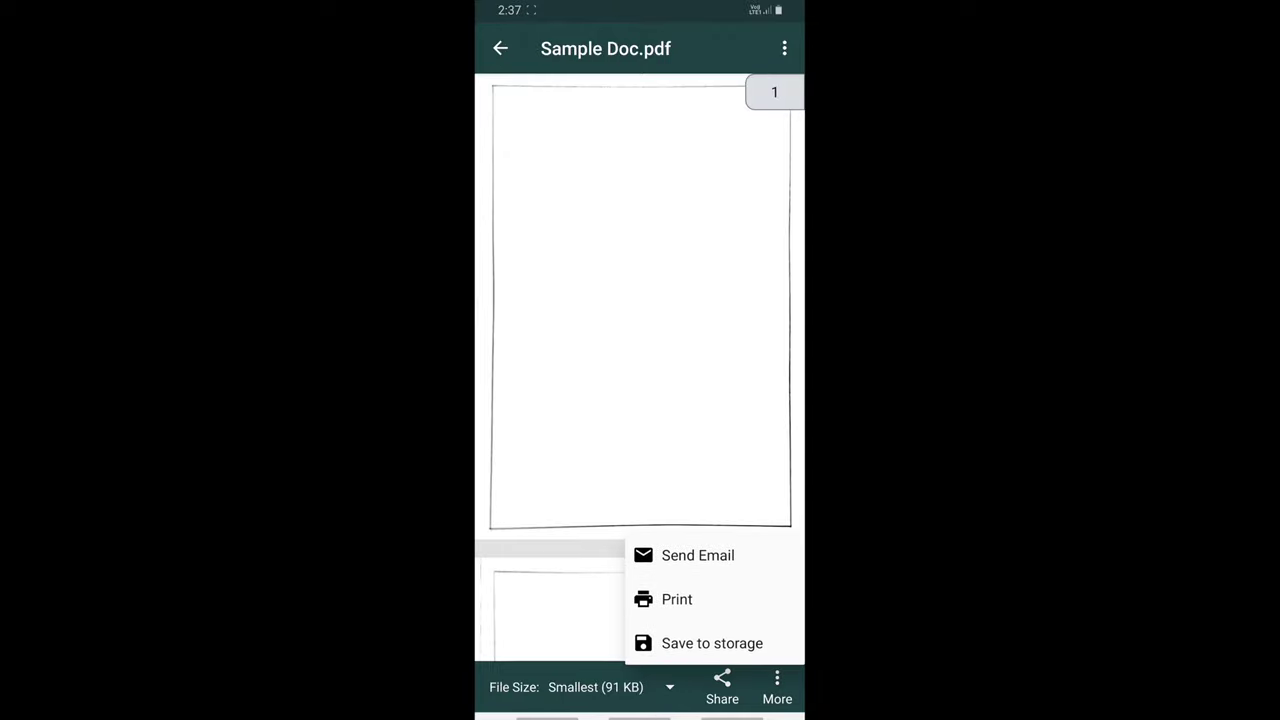
left_click(712, 644)
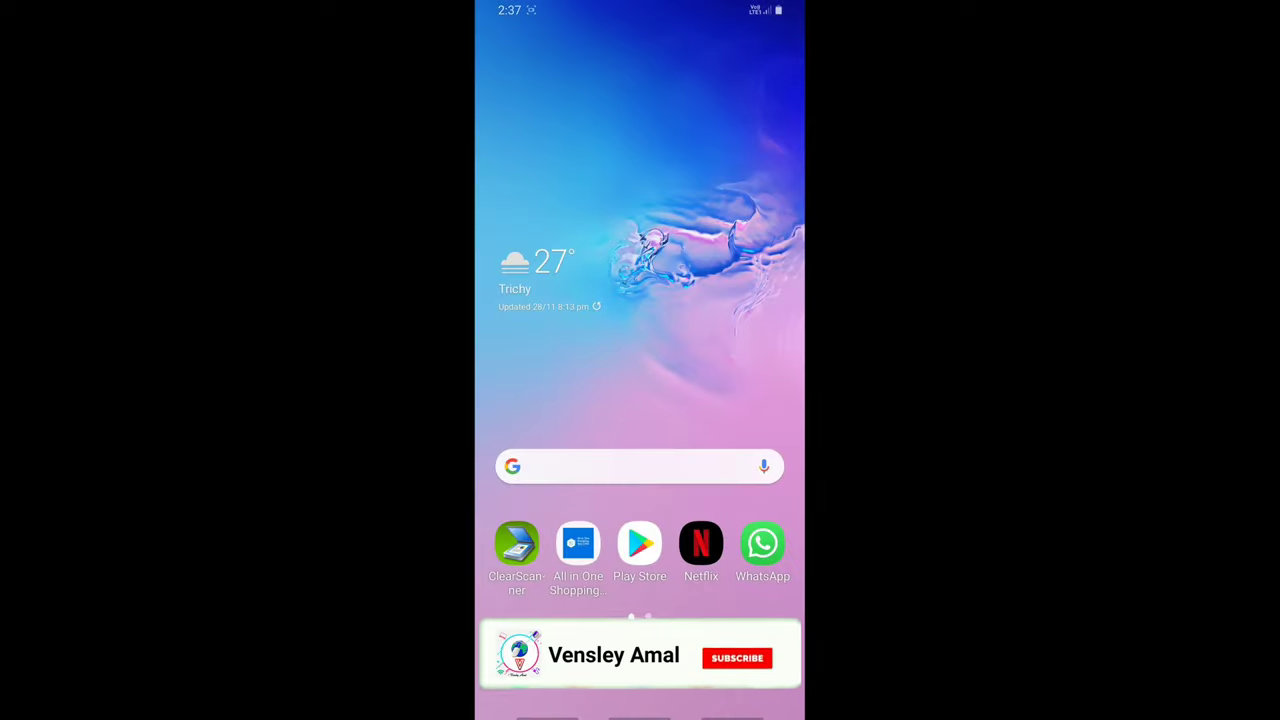
left_click(736, 658)
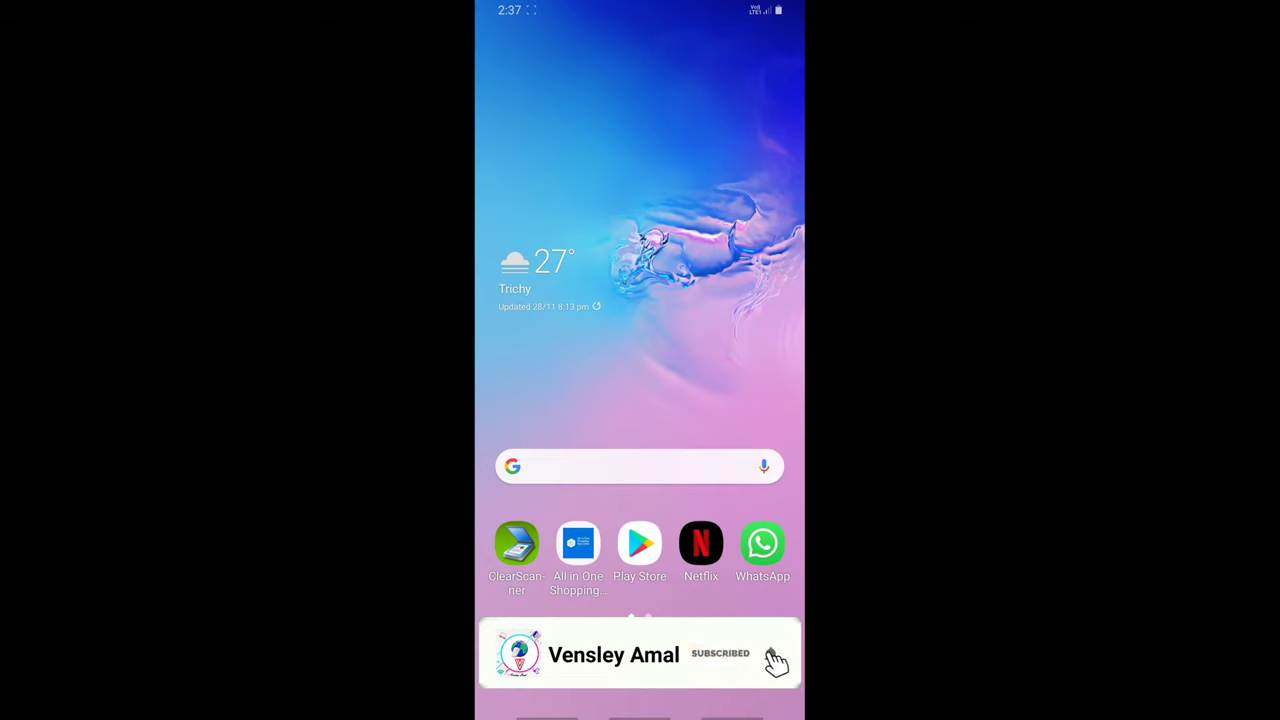